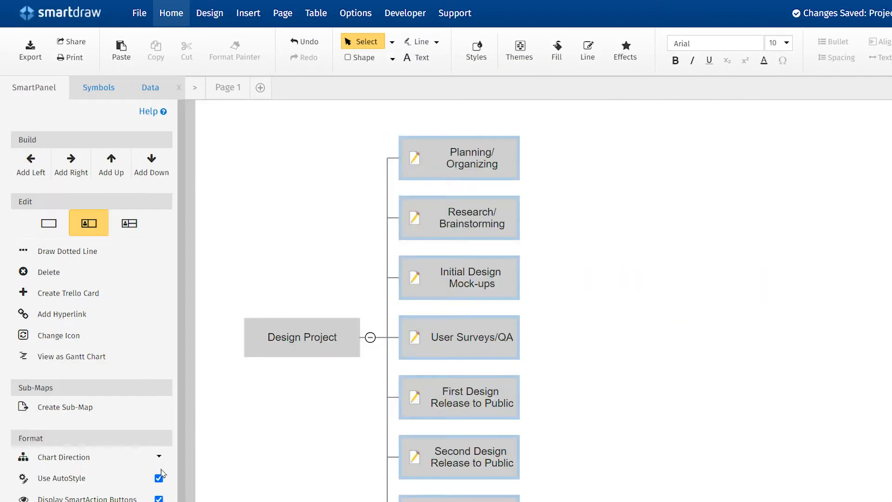
Step: Post the comment 'I'll share my research with yo…' on the Planning/Organizing topic
left_click(459, 158)
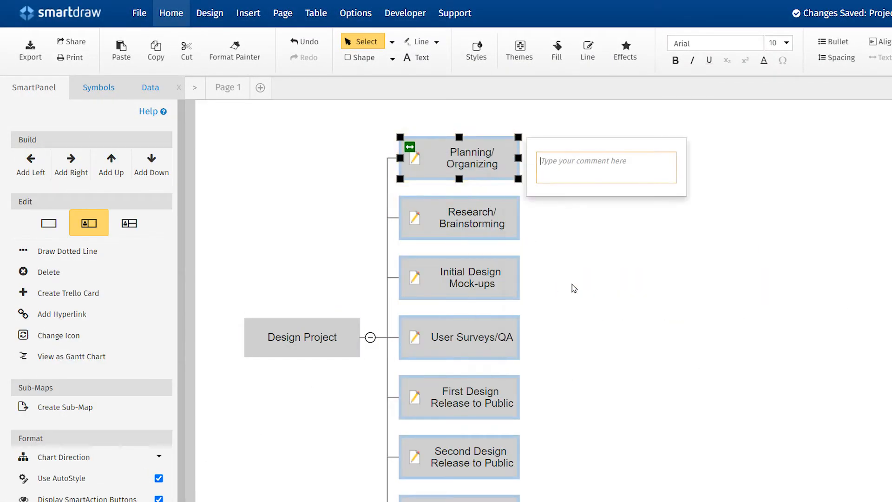
type("I'll share my")
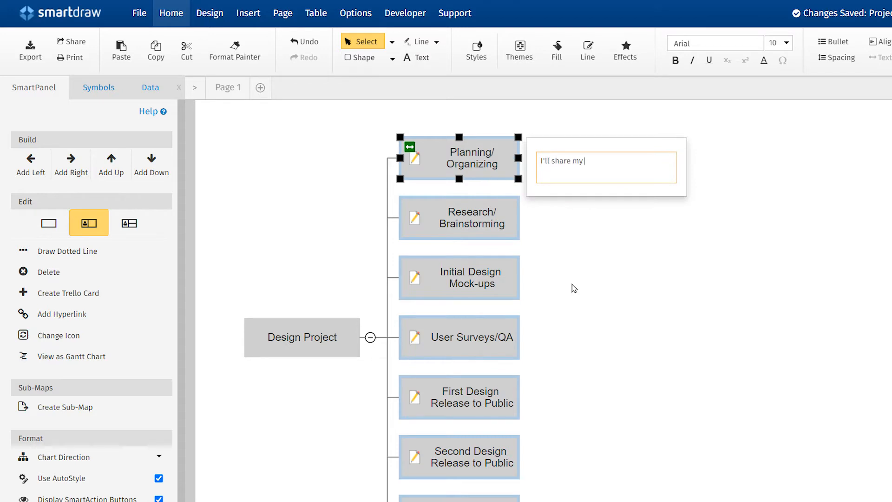
type("research with yo")
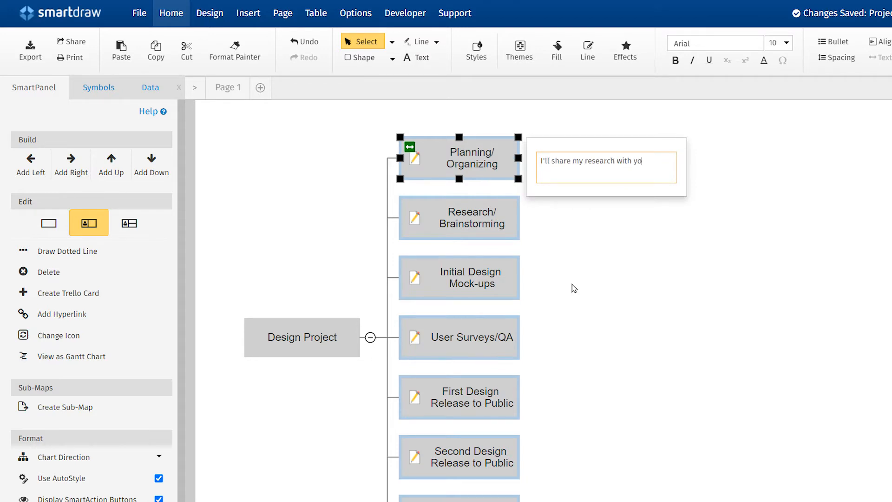
left_click(70, 42)
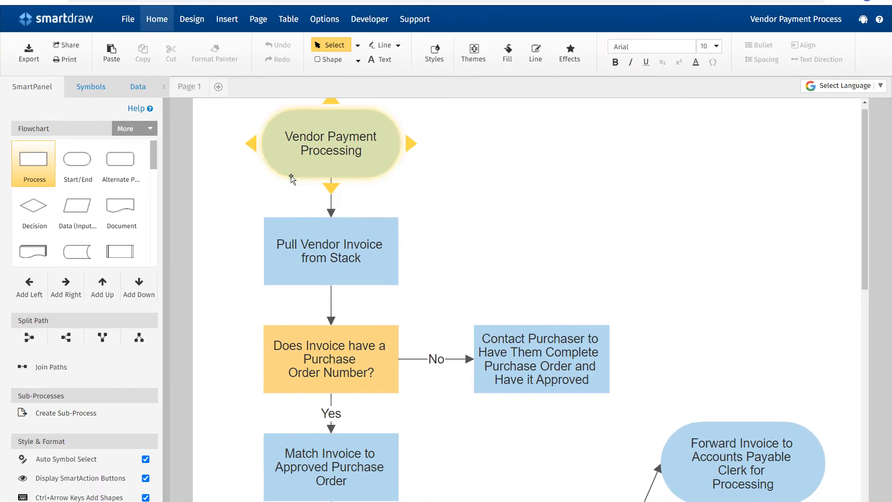
Step: Comment 'See Pam for invoices' on Pull Vendor Invoice from Stack via its right-click menu
right_click(331, 251)
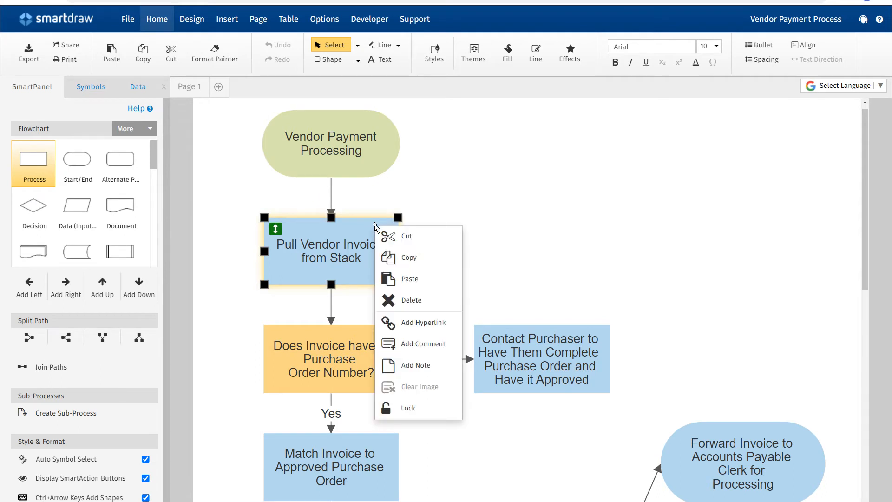
left_click(423, 343)
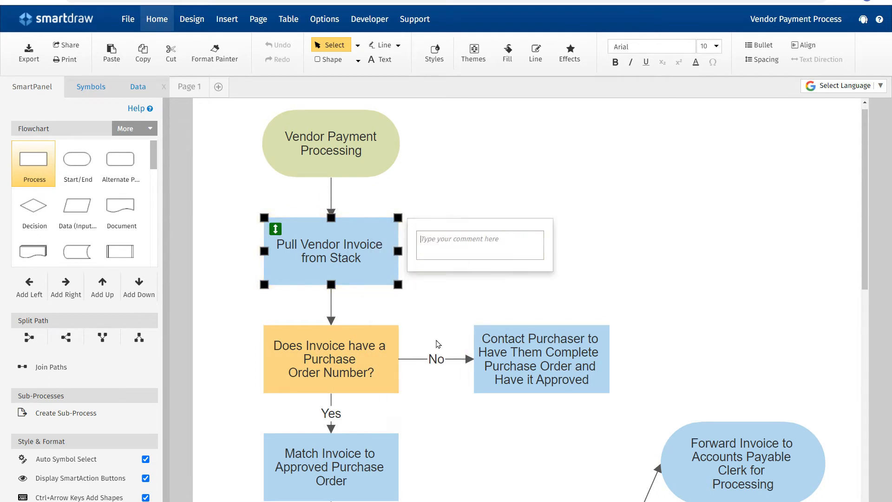
type("See P")
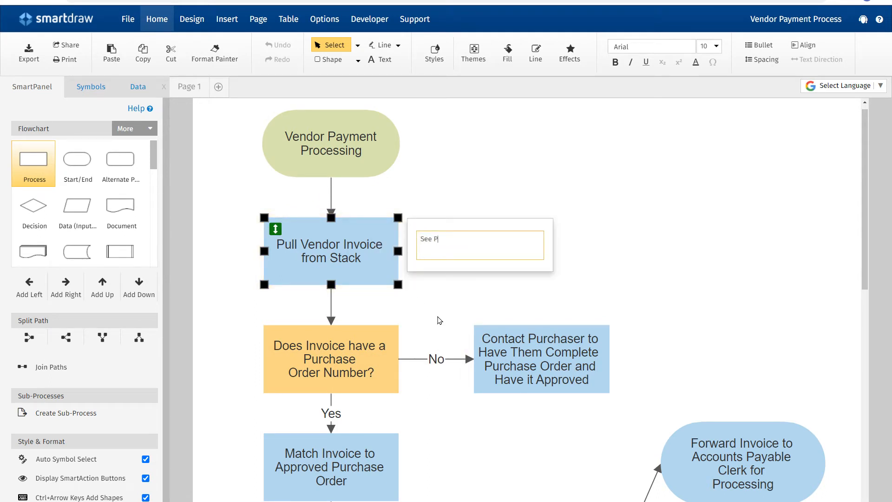
type("am for invoices")
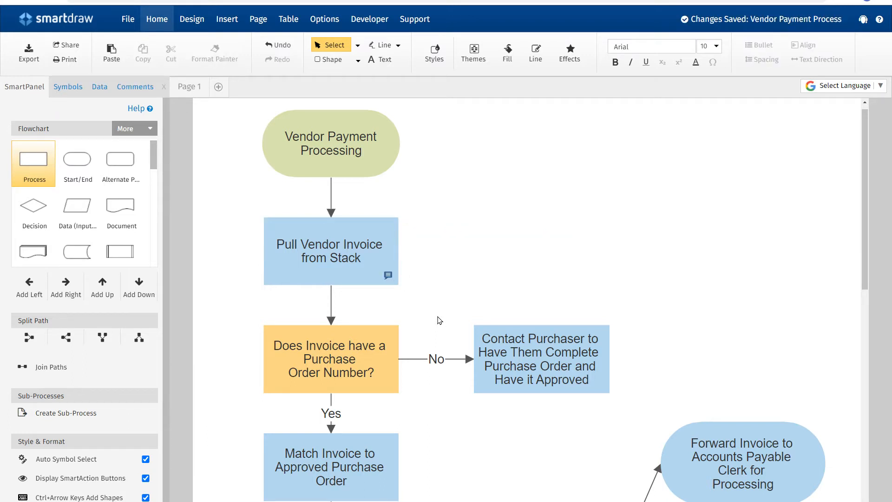
Step: Comment on Contact Purchaser about distributing purchasers, then view and close Pull Vendor Invoice's thread
left_click(539, 358)
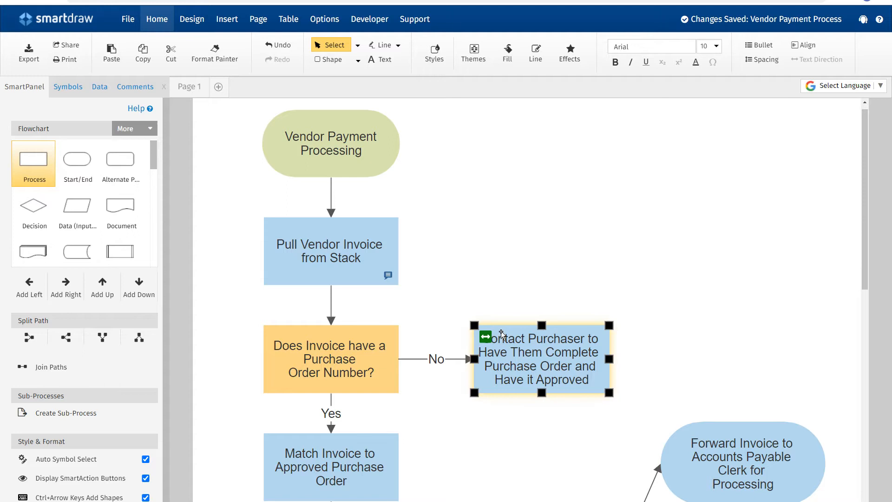
left_click(226, 18)
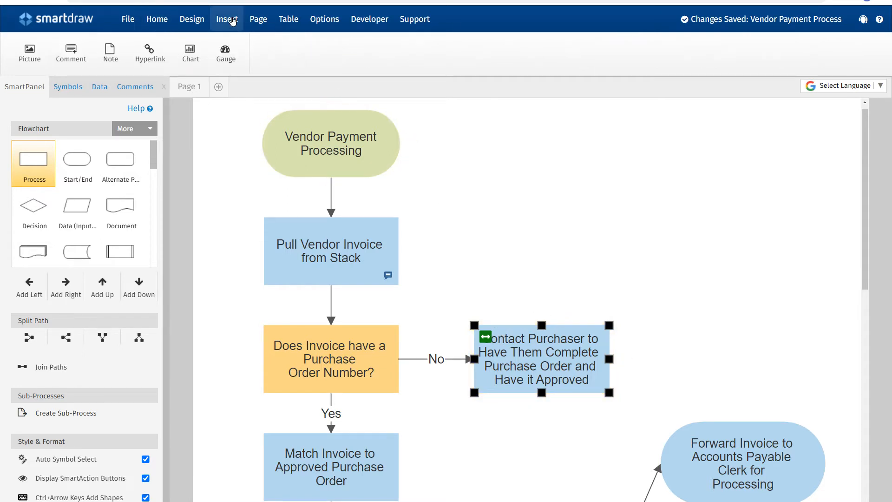
left_click(70, 53)
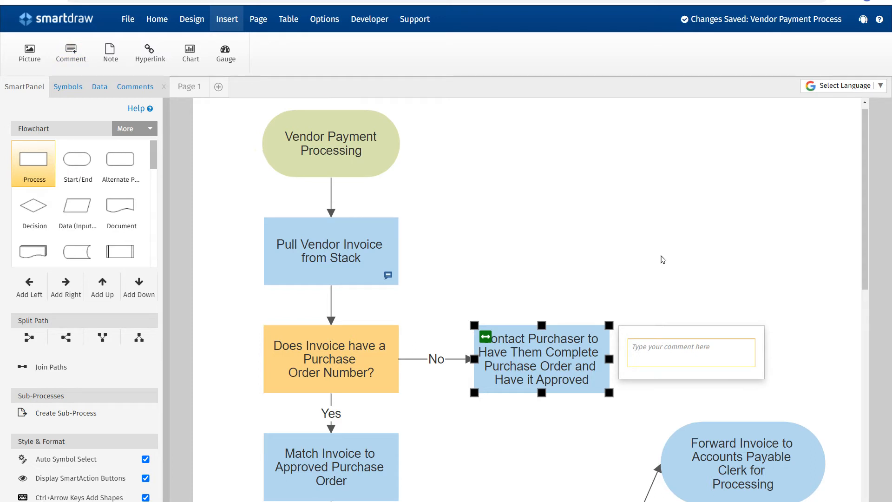
type("I'll be distributing a list of")
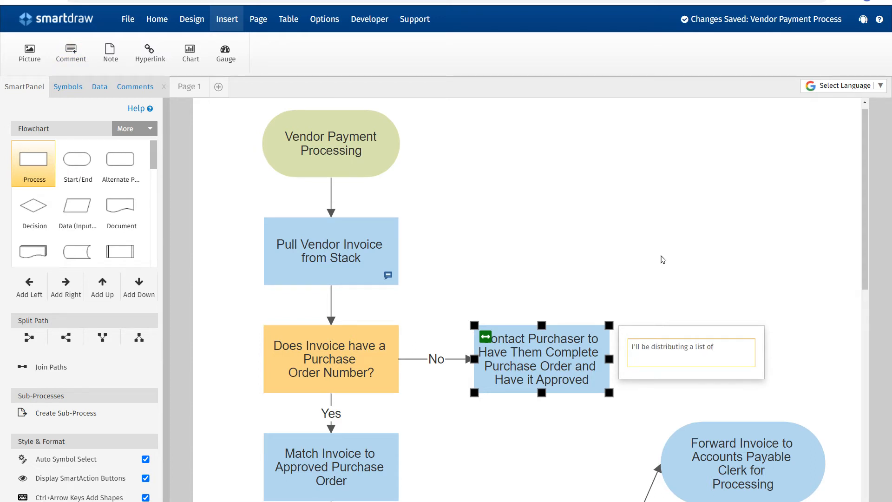
type("purchasers")
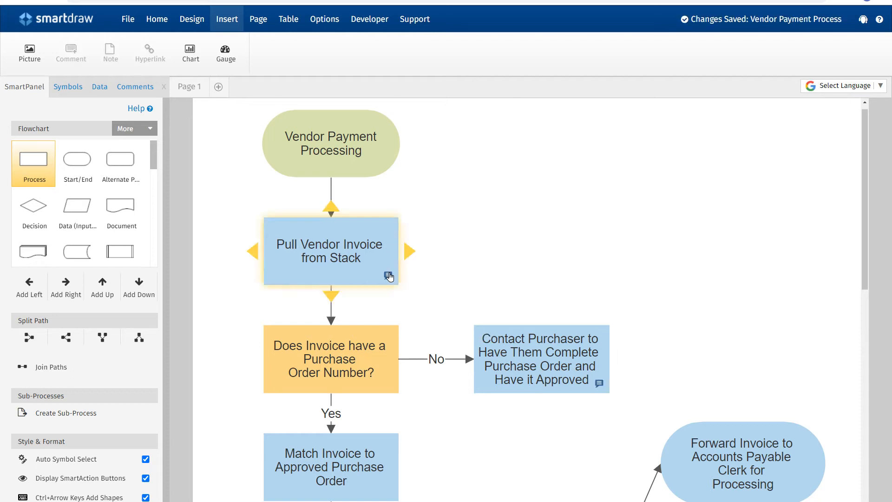
left_click(389, 276)
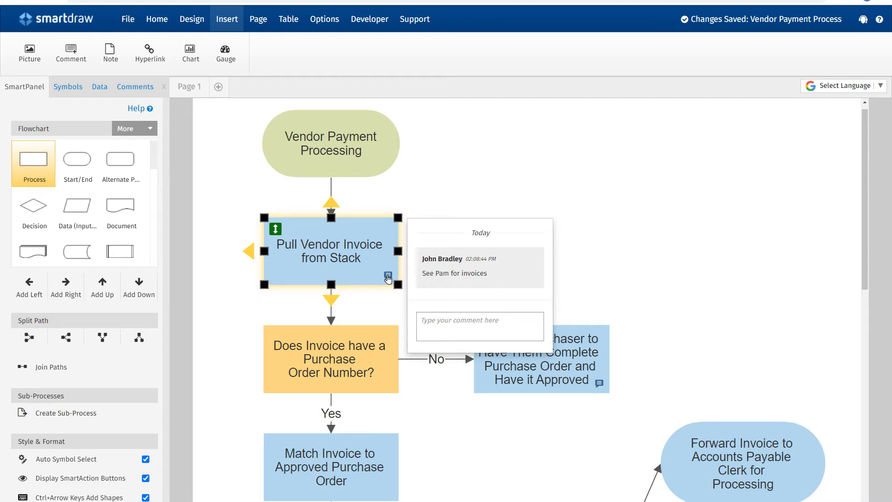
left_click(157, 19)
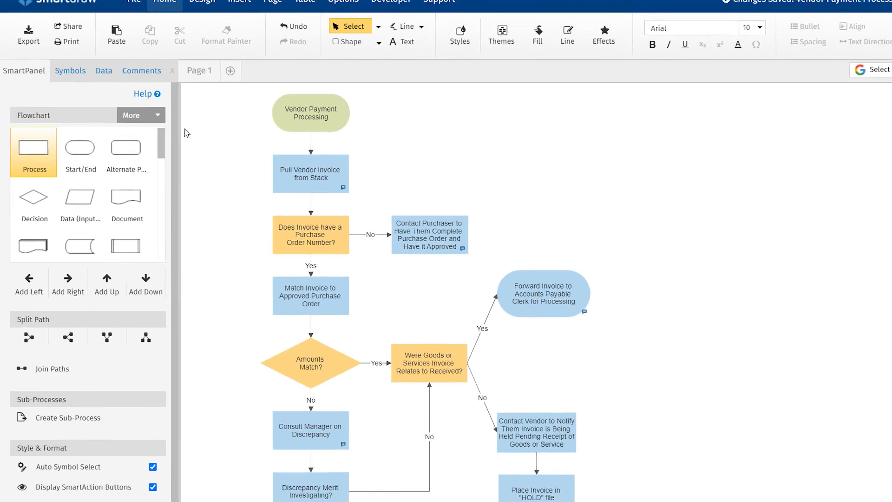
Step: Show the SmartPanel's Comments tab listing every comment in the flowchart
left_click(141, 71)
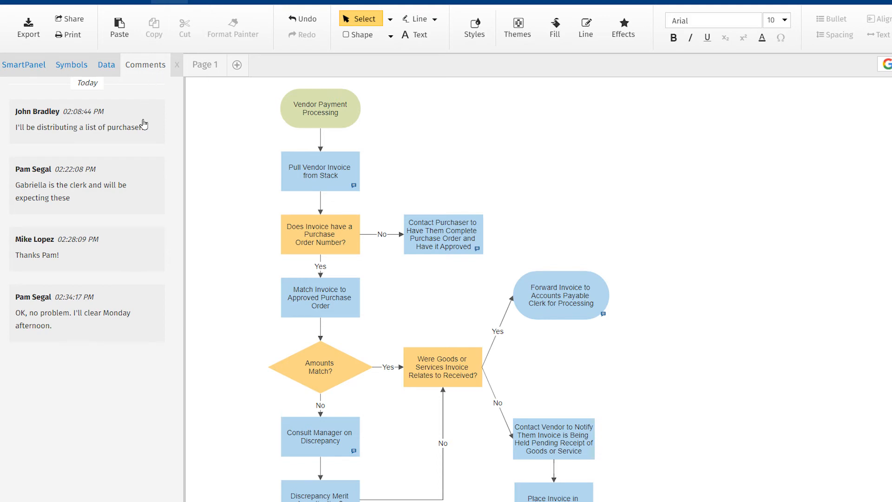
mouse_move(131, 238)
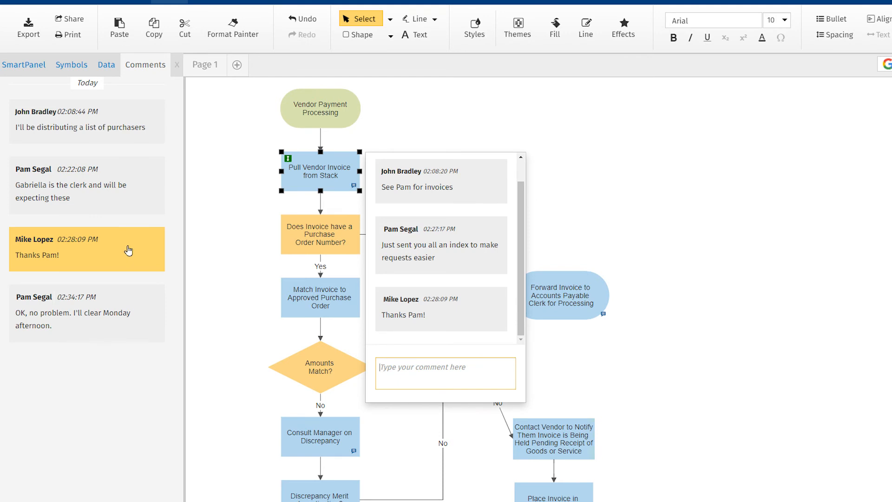
mouse_move(132, 311)
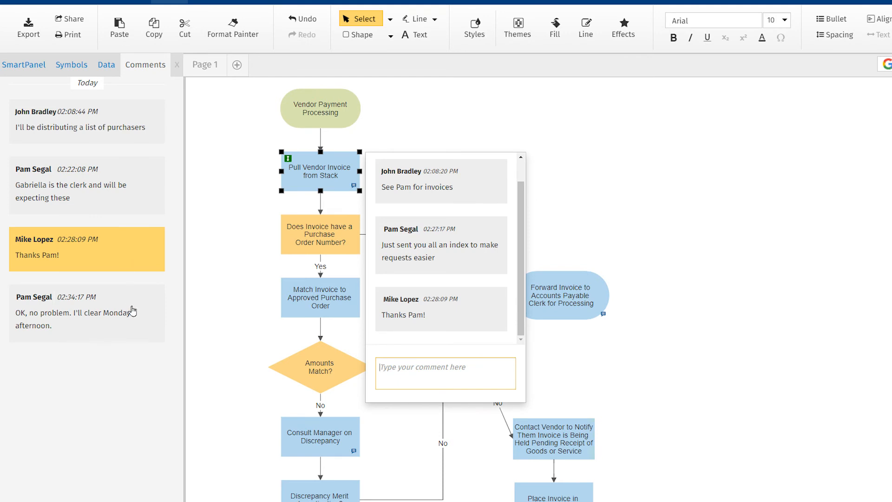